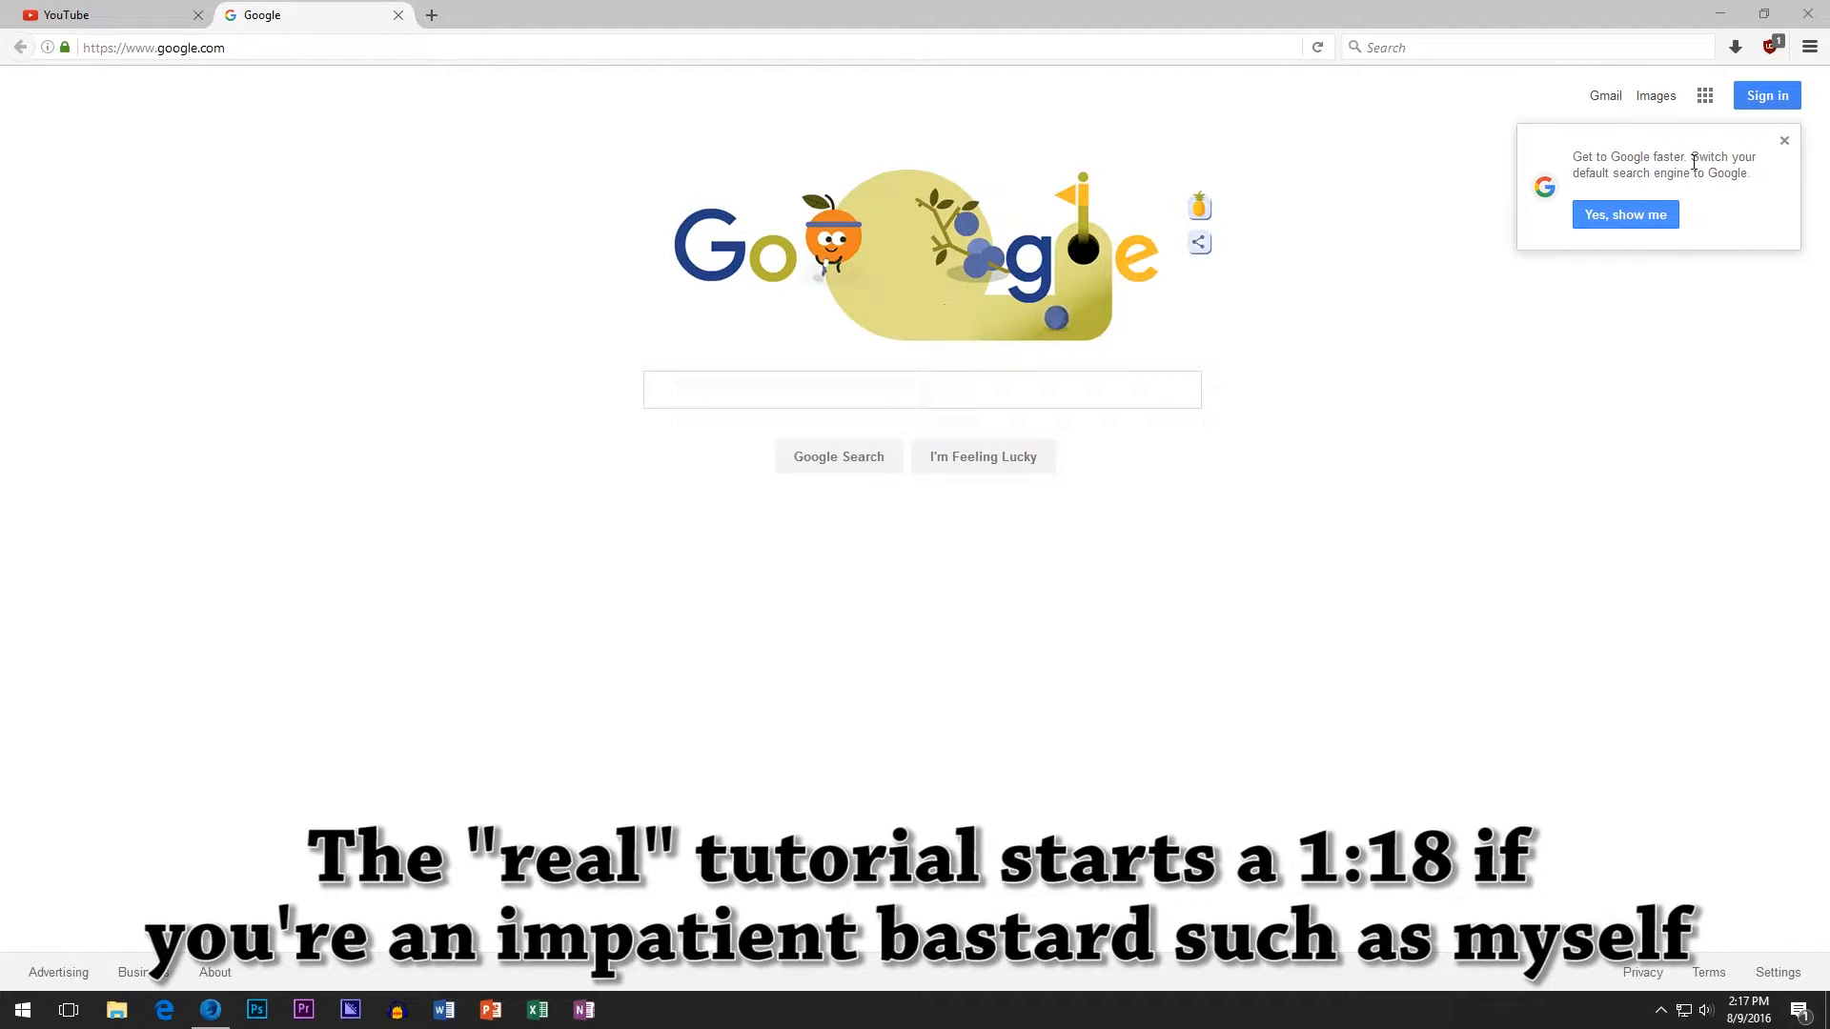
mouse_move(1613, 253)
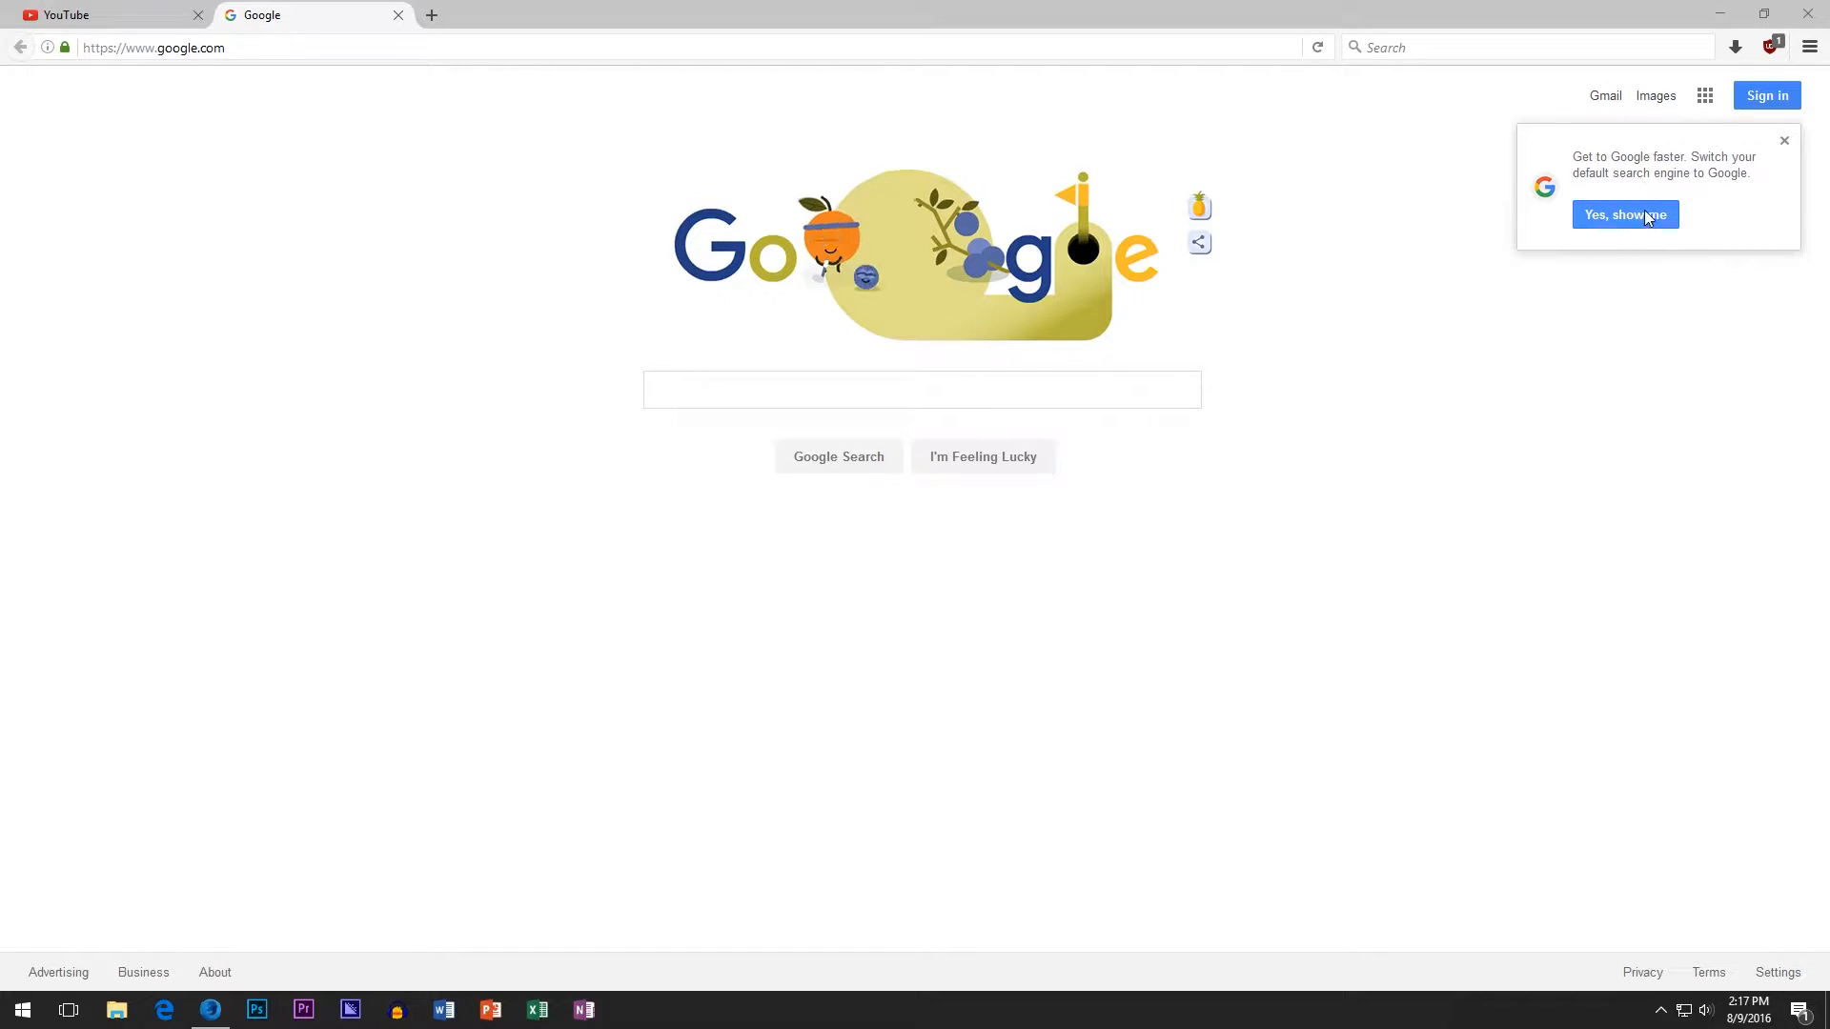
mouse_move(1690, 198)
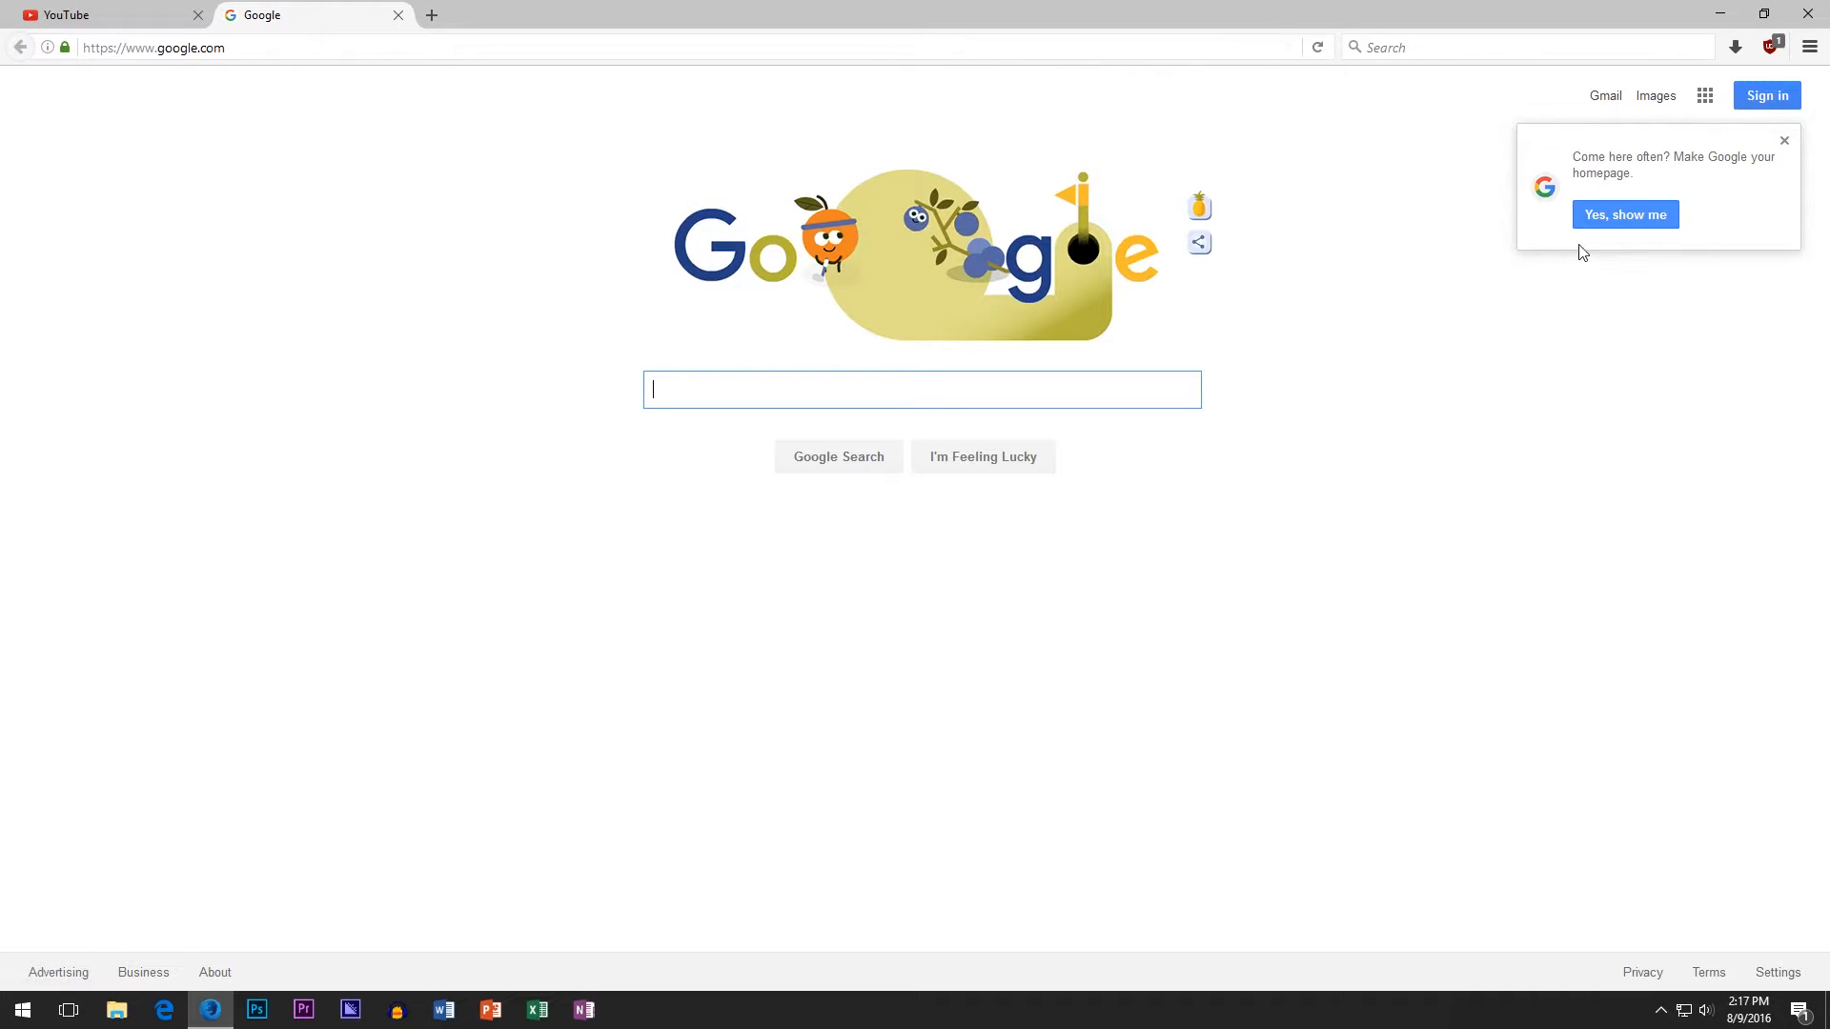
mouse_move(1622, 309)
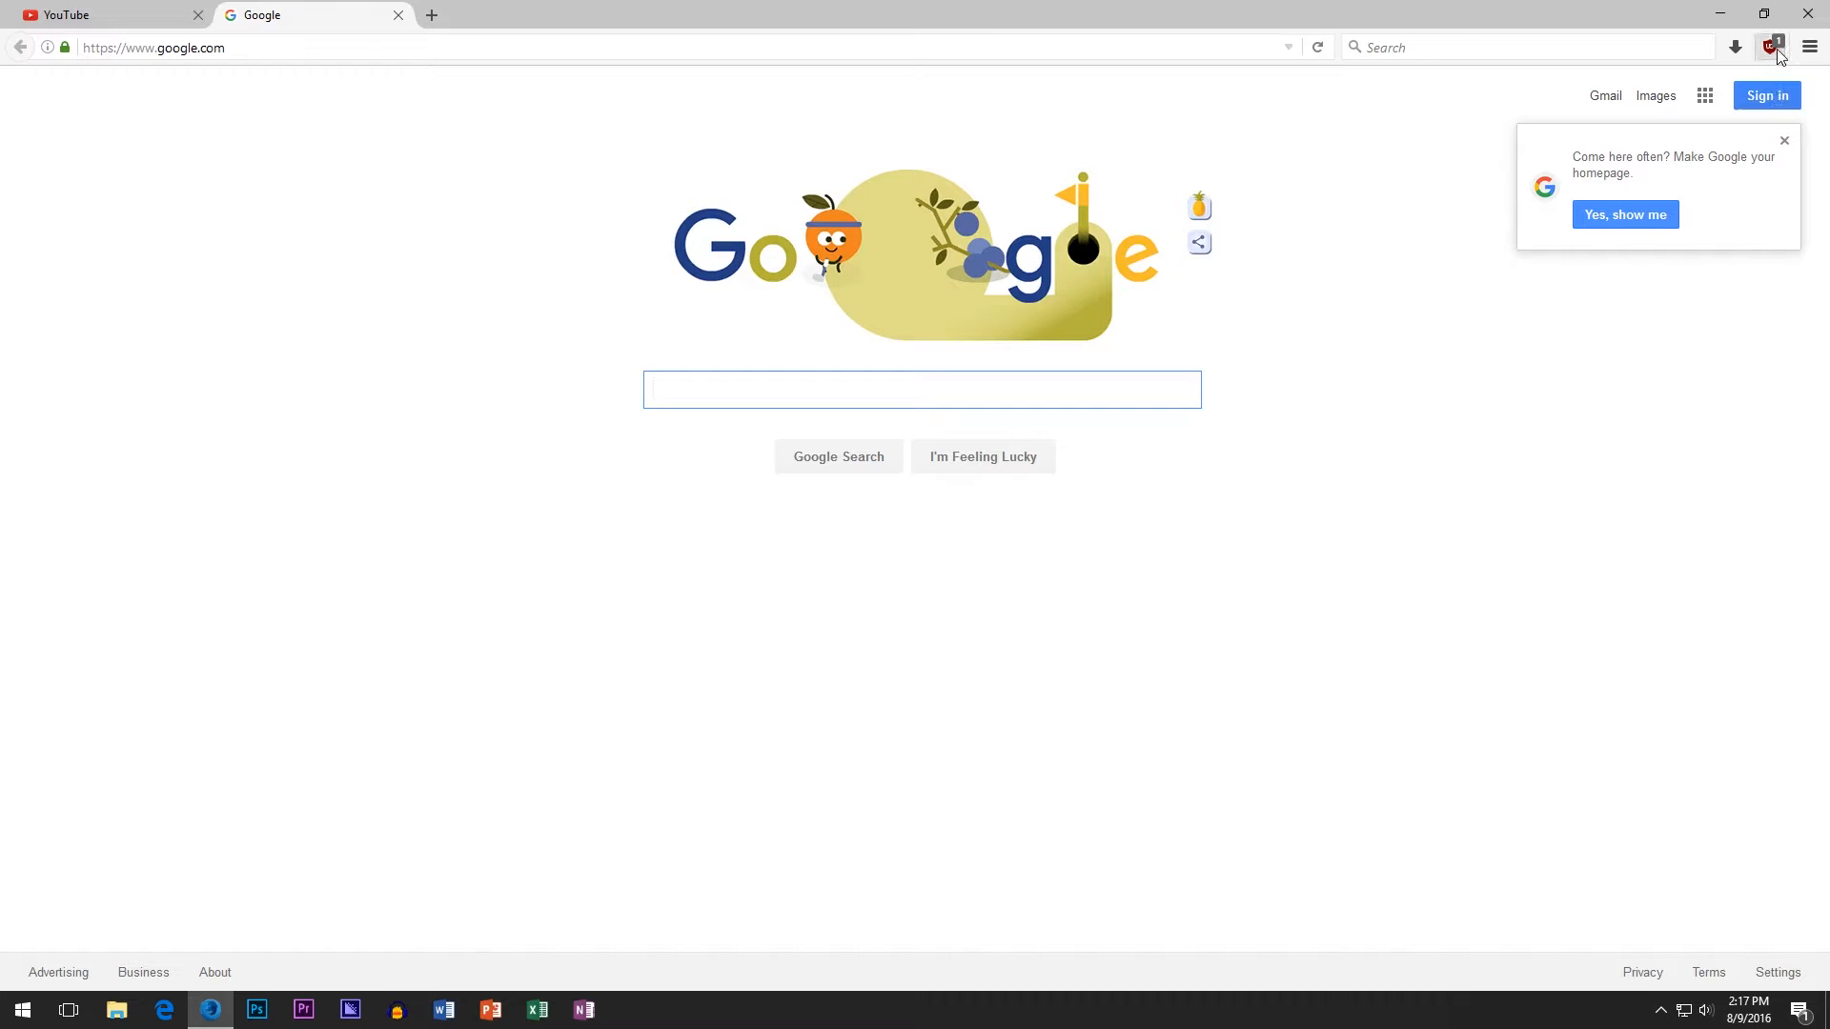
mouse_move(1768, 48)
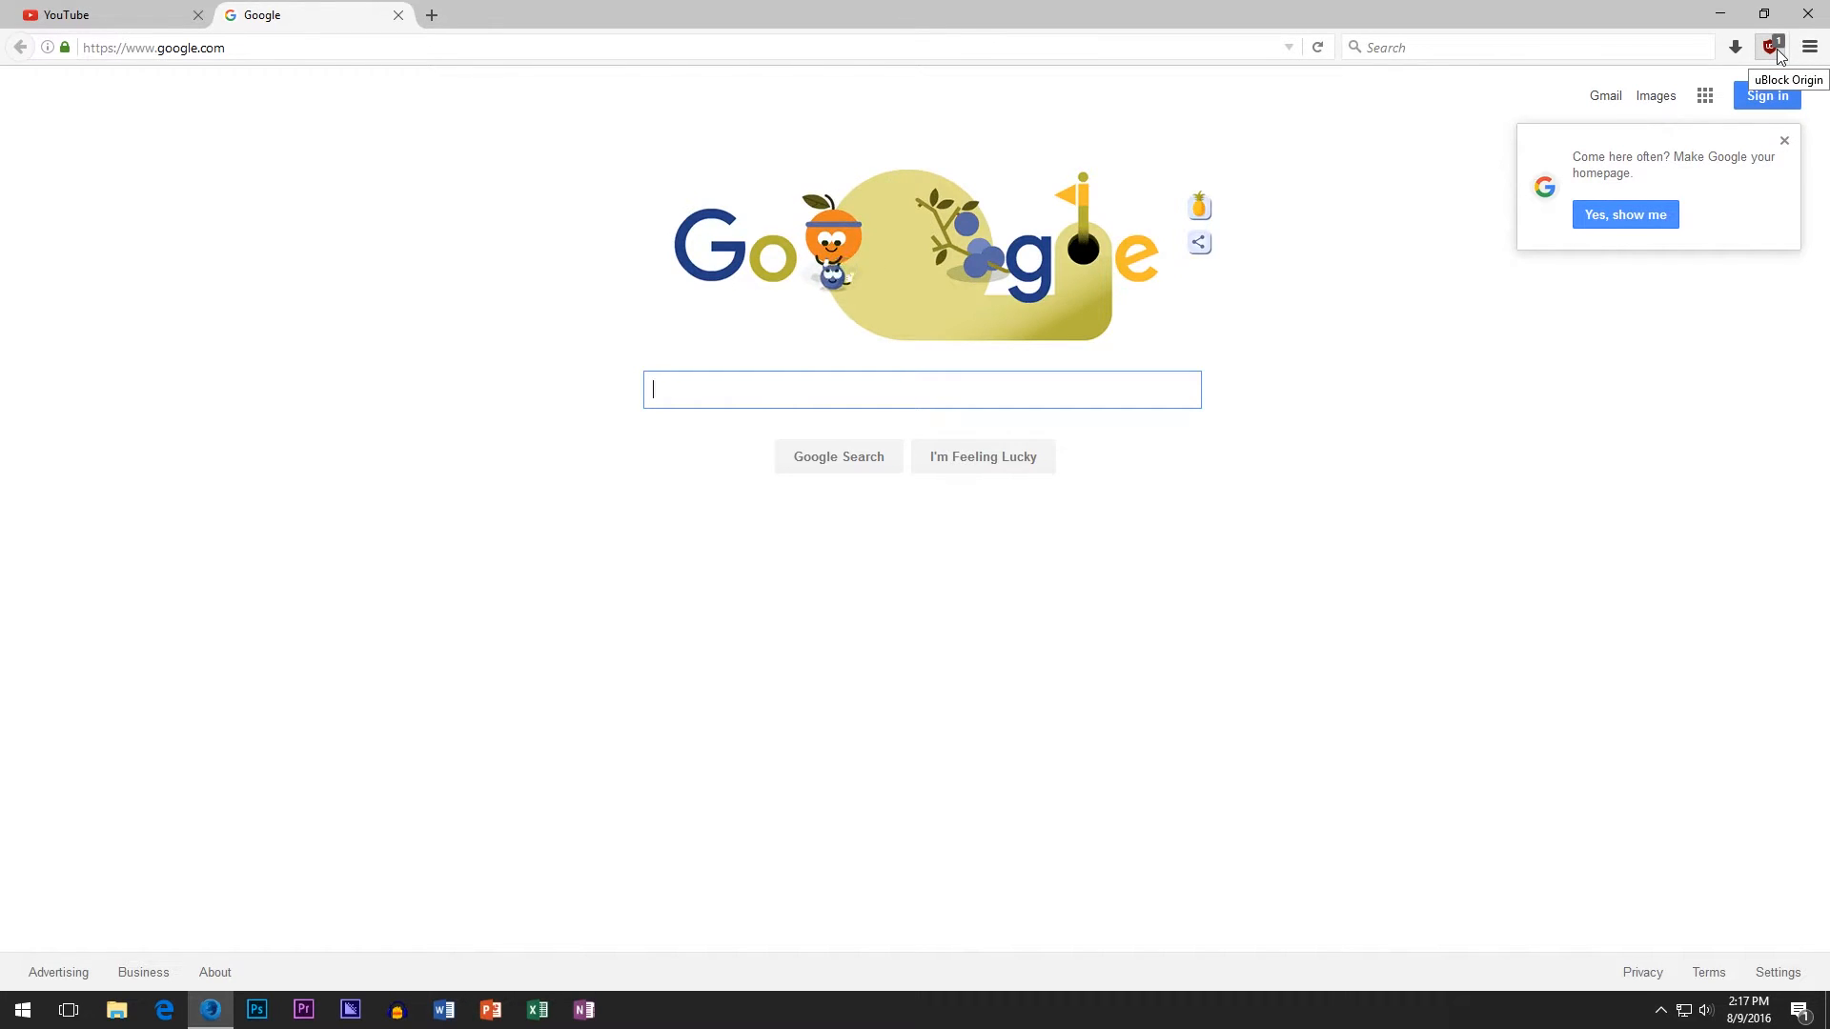
Open the uBlock Origin dashboard from the toolbar and show the 3rd-party filter lists
click(1768, 46)
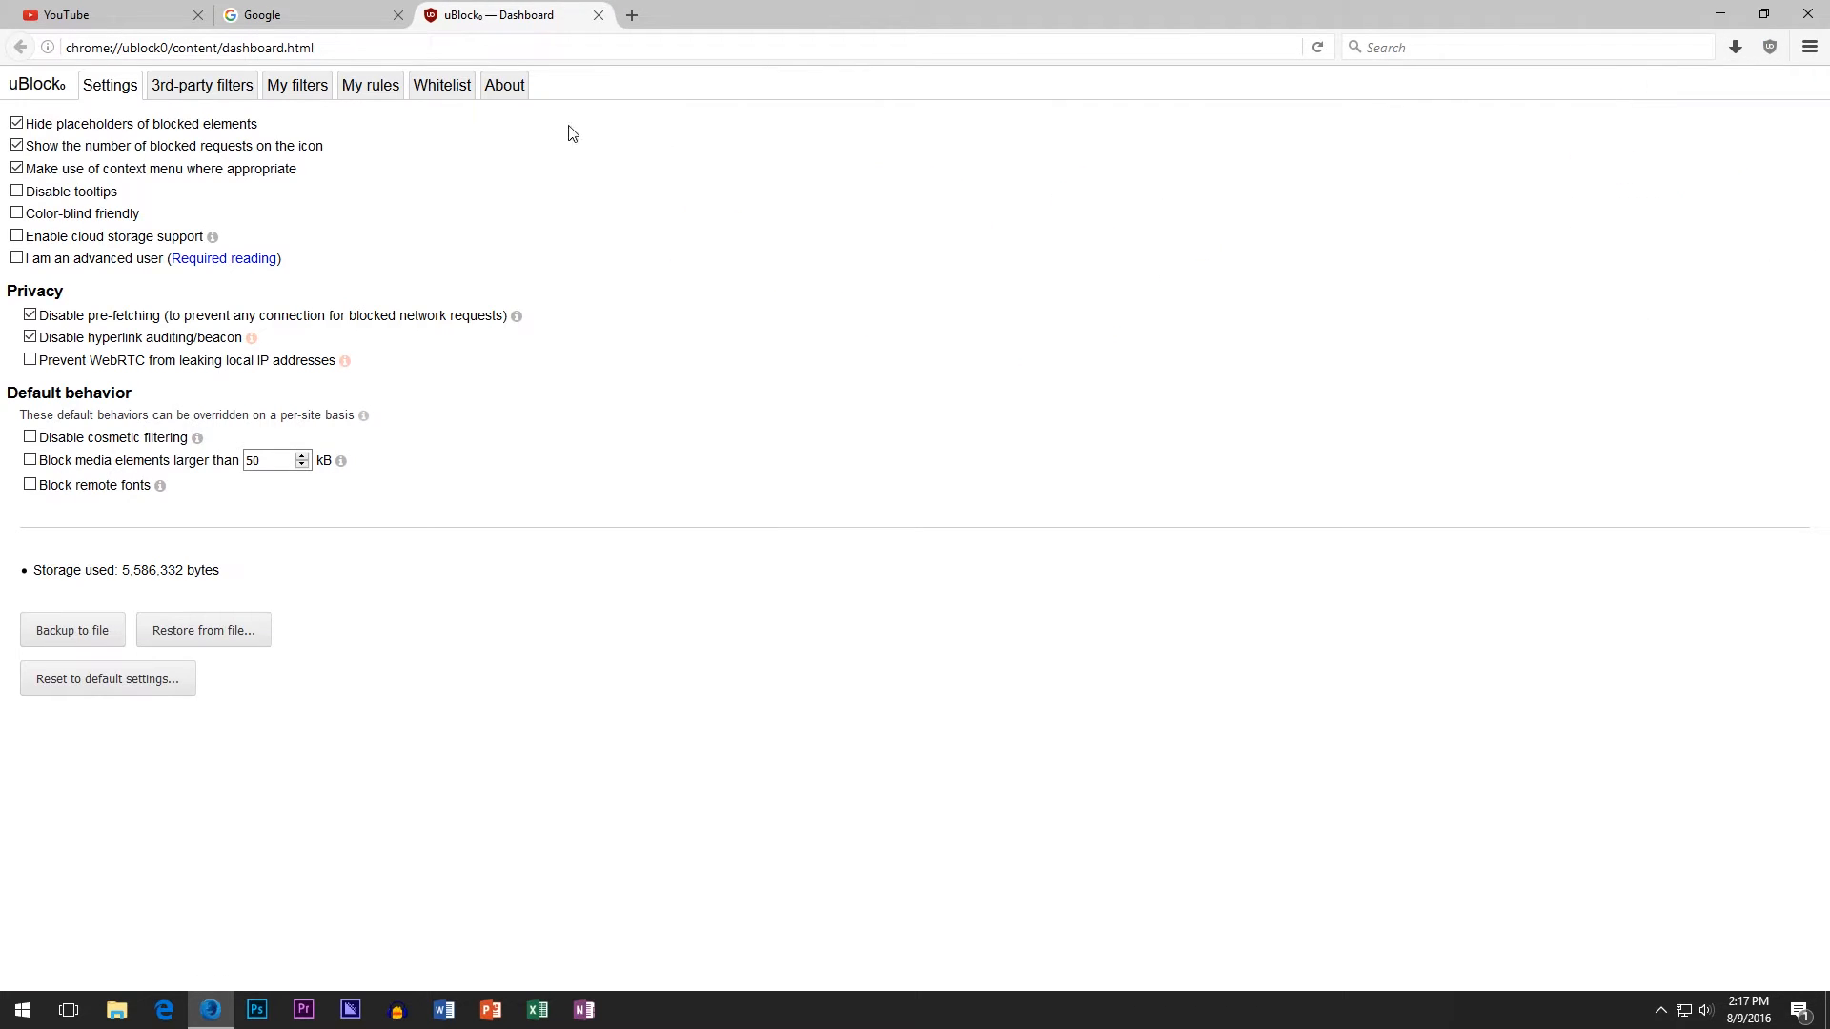
click(200, 83)
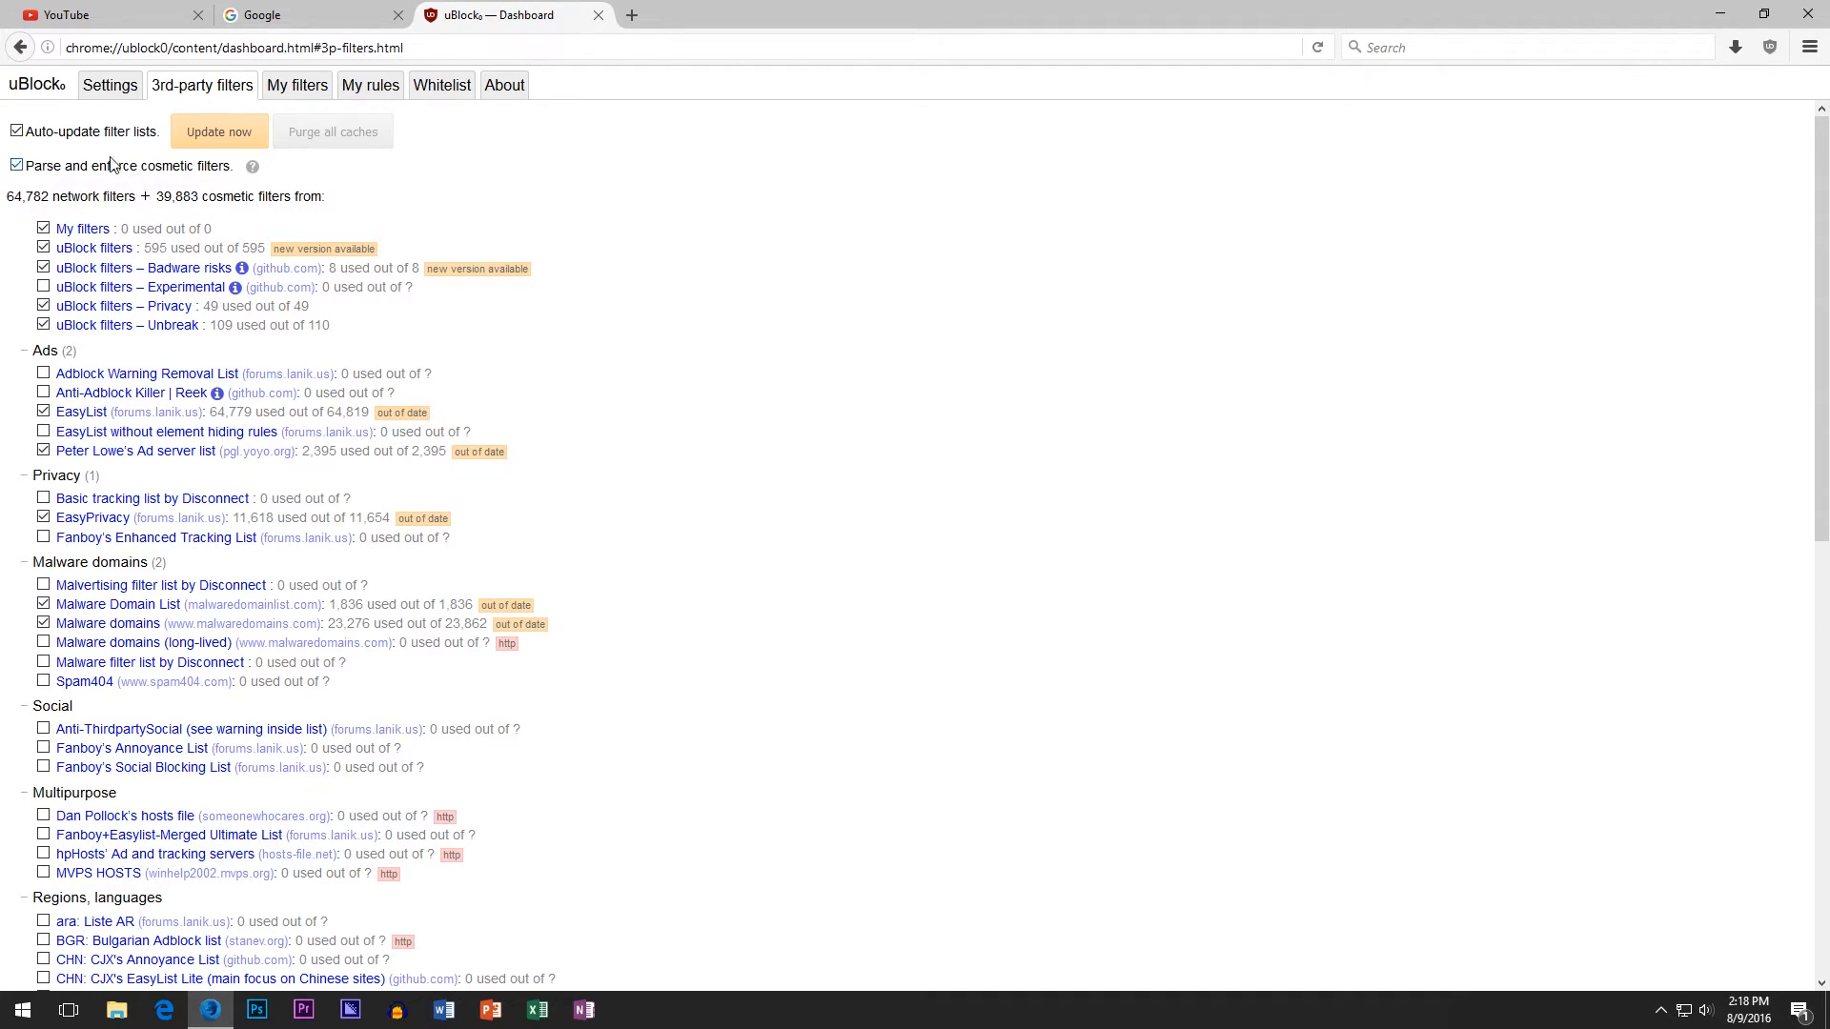
click(109, 84)
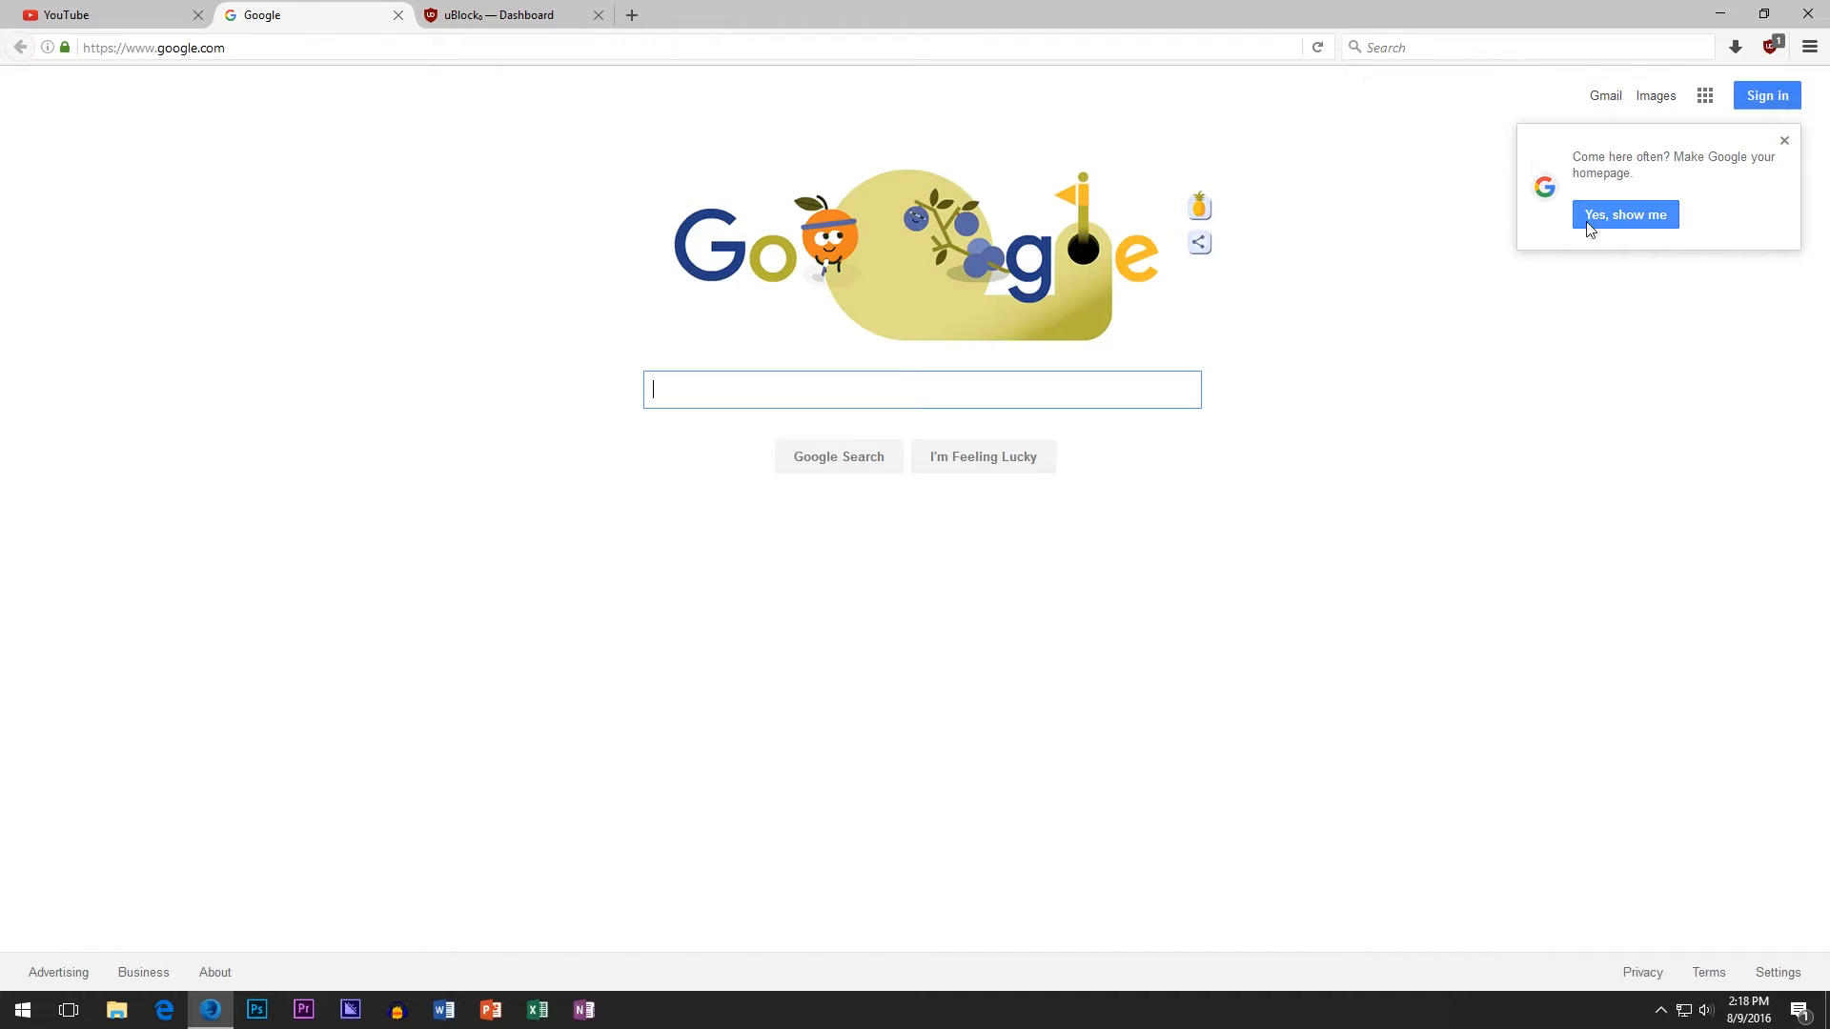
Dismiss the 'Yes, show me' popup on the Google tab and reload the homepage
click(1769, 45)
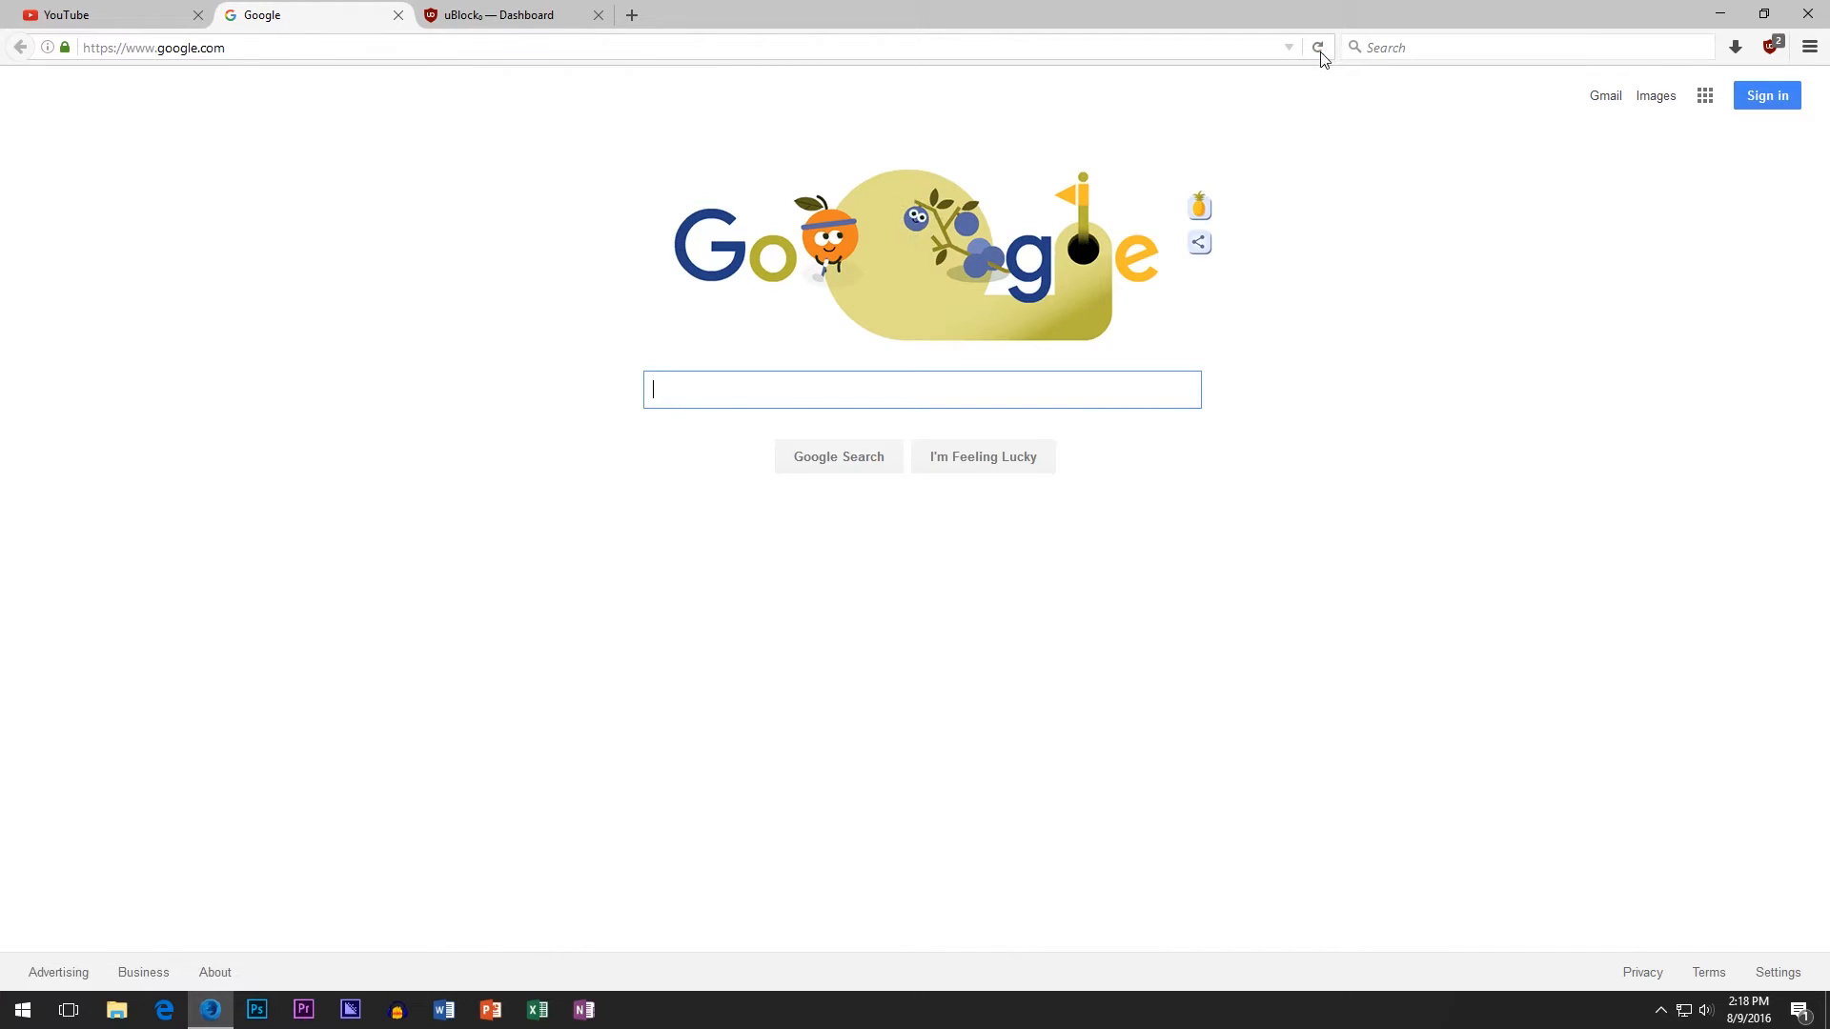
click(1317, 48)
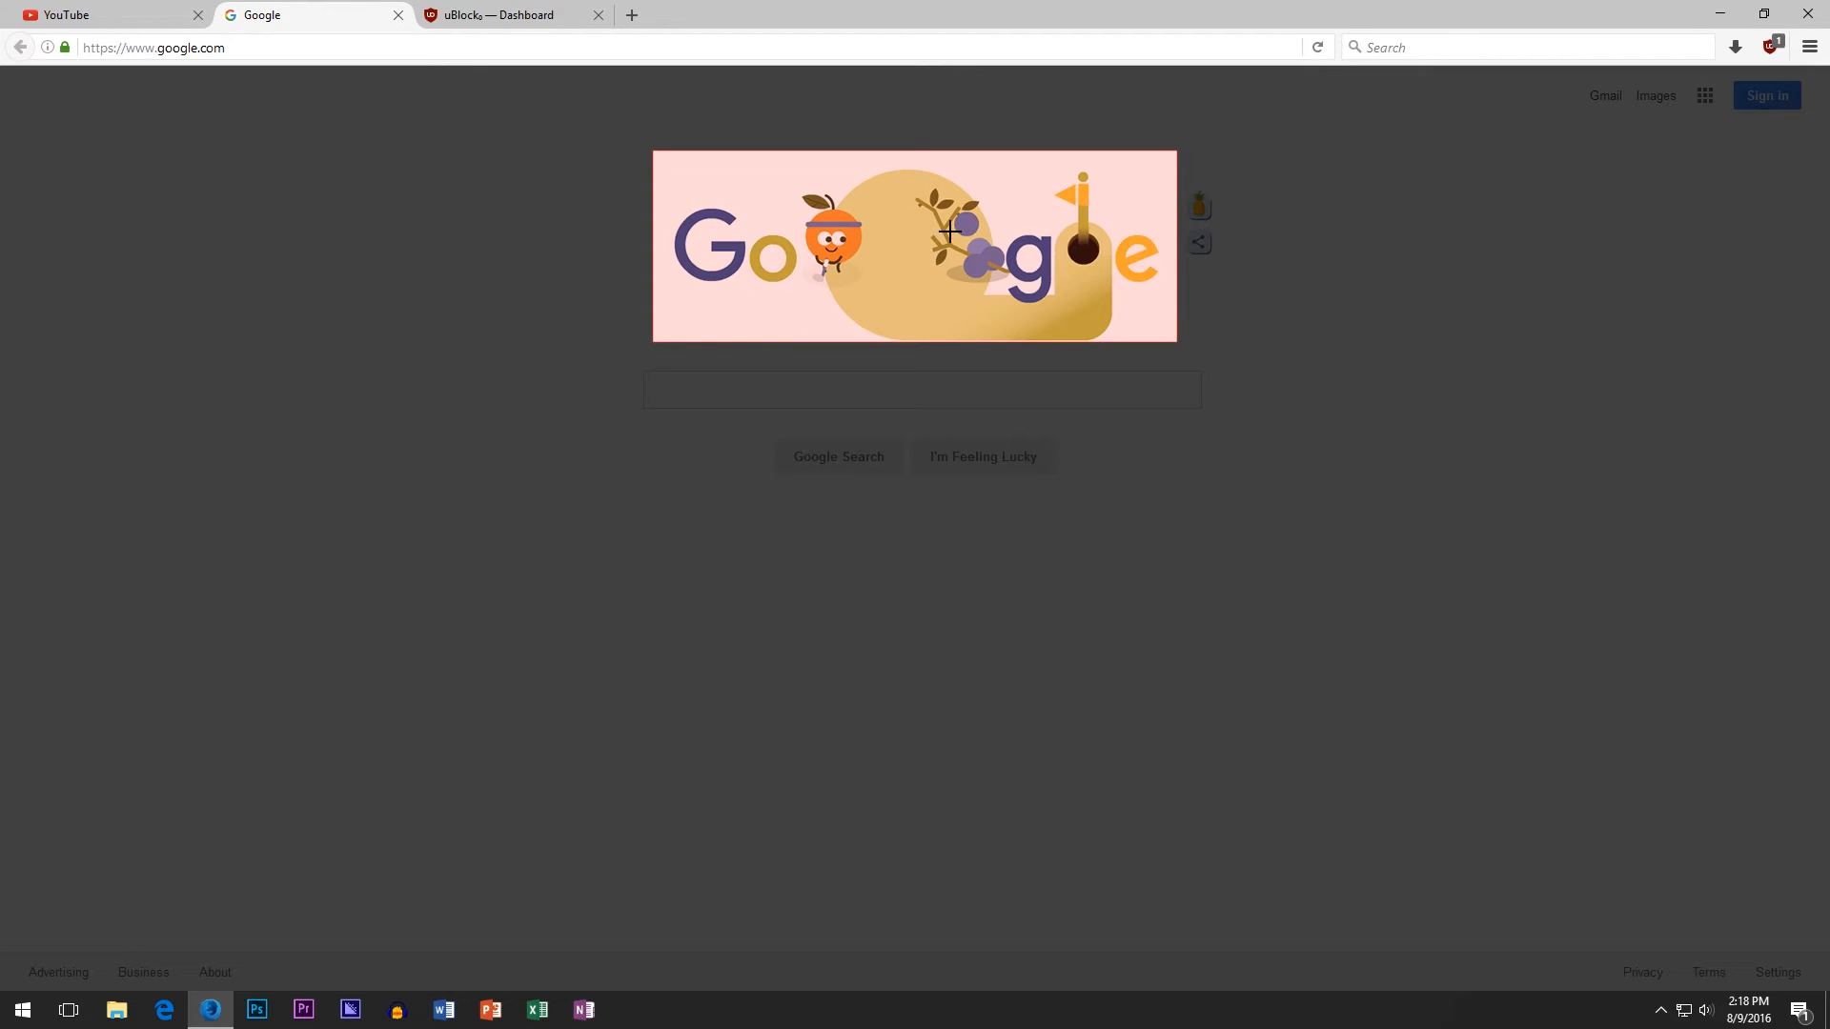
click(951, 230)
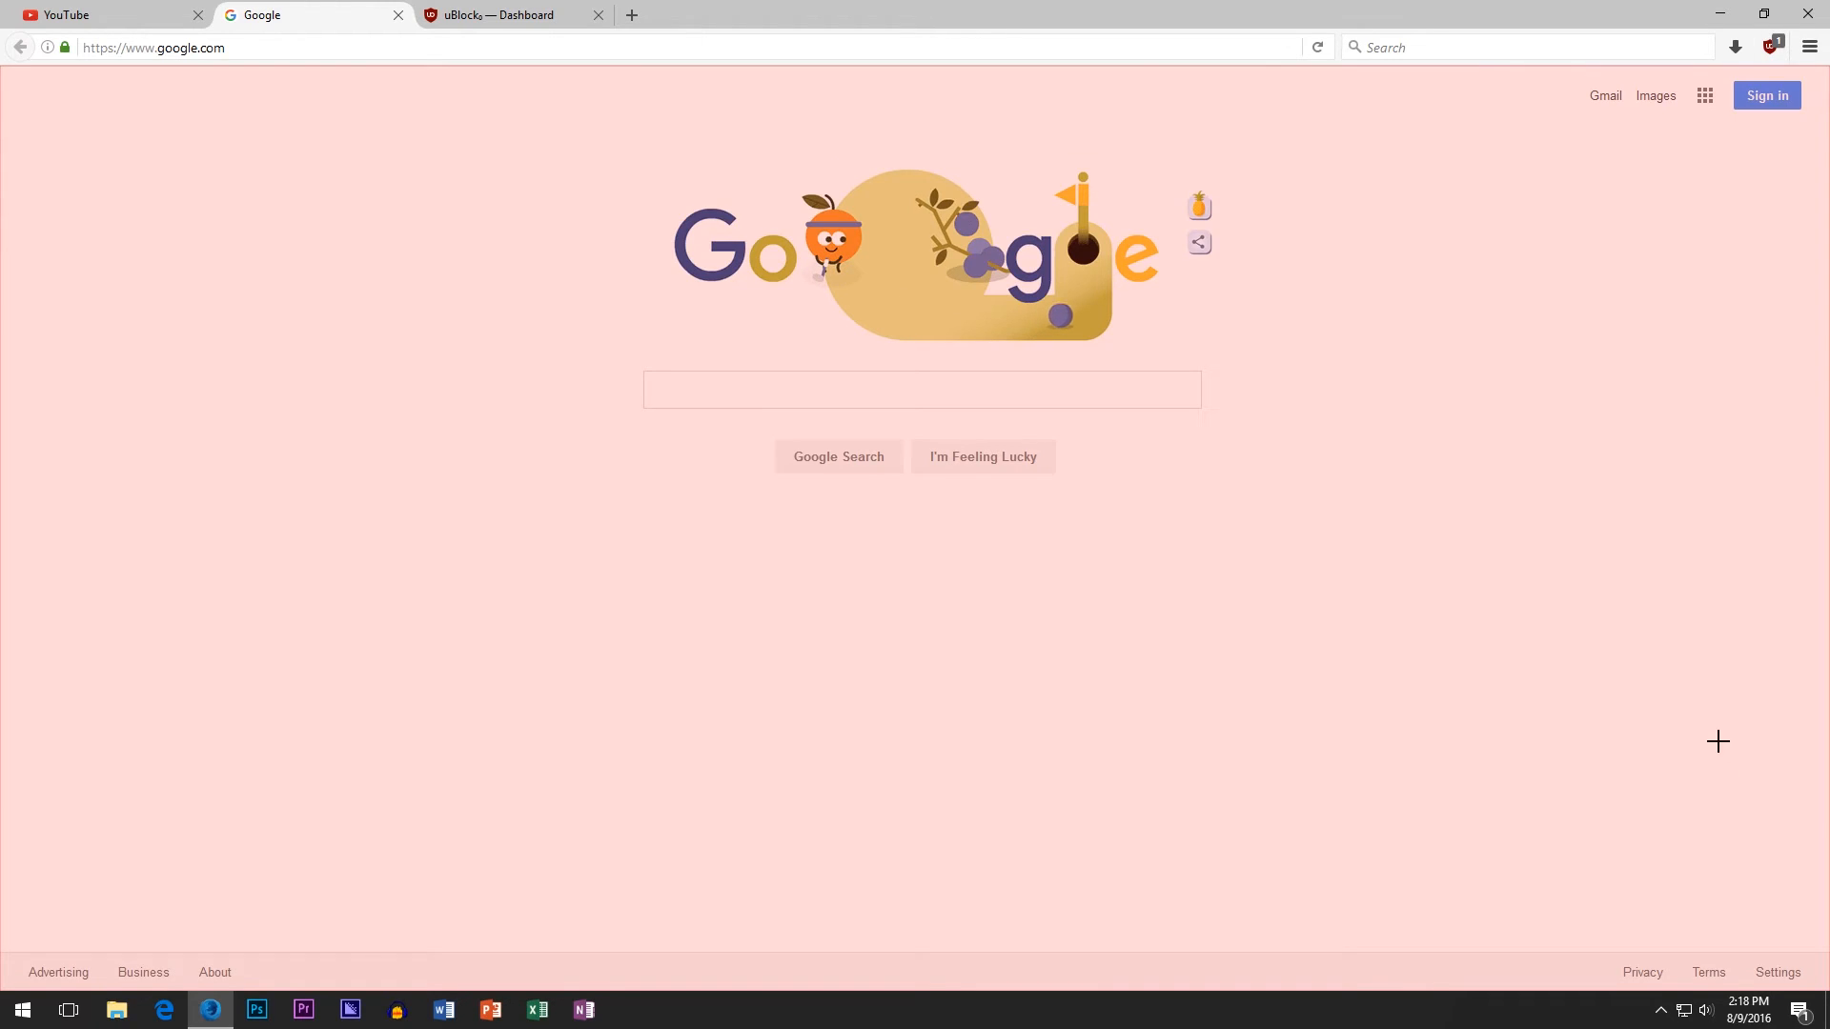
click(1769, 46)
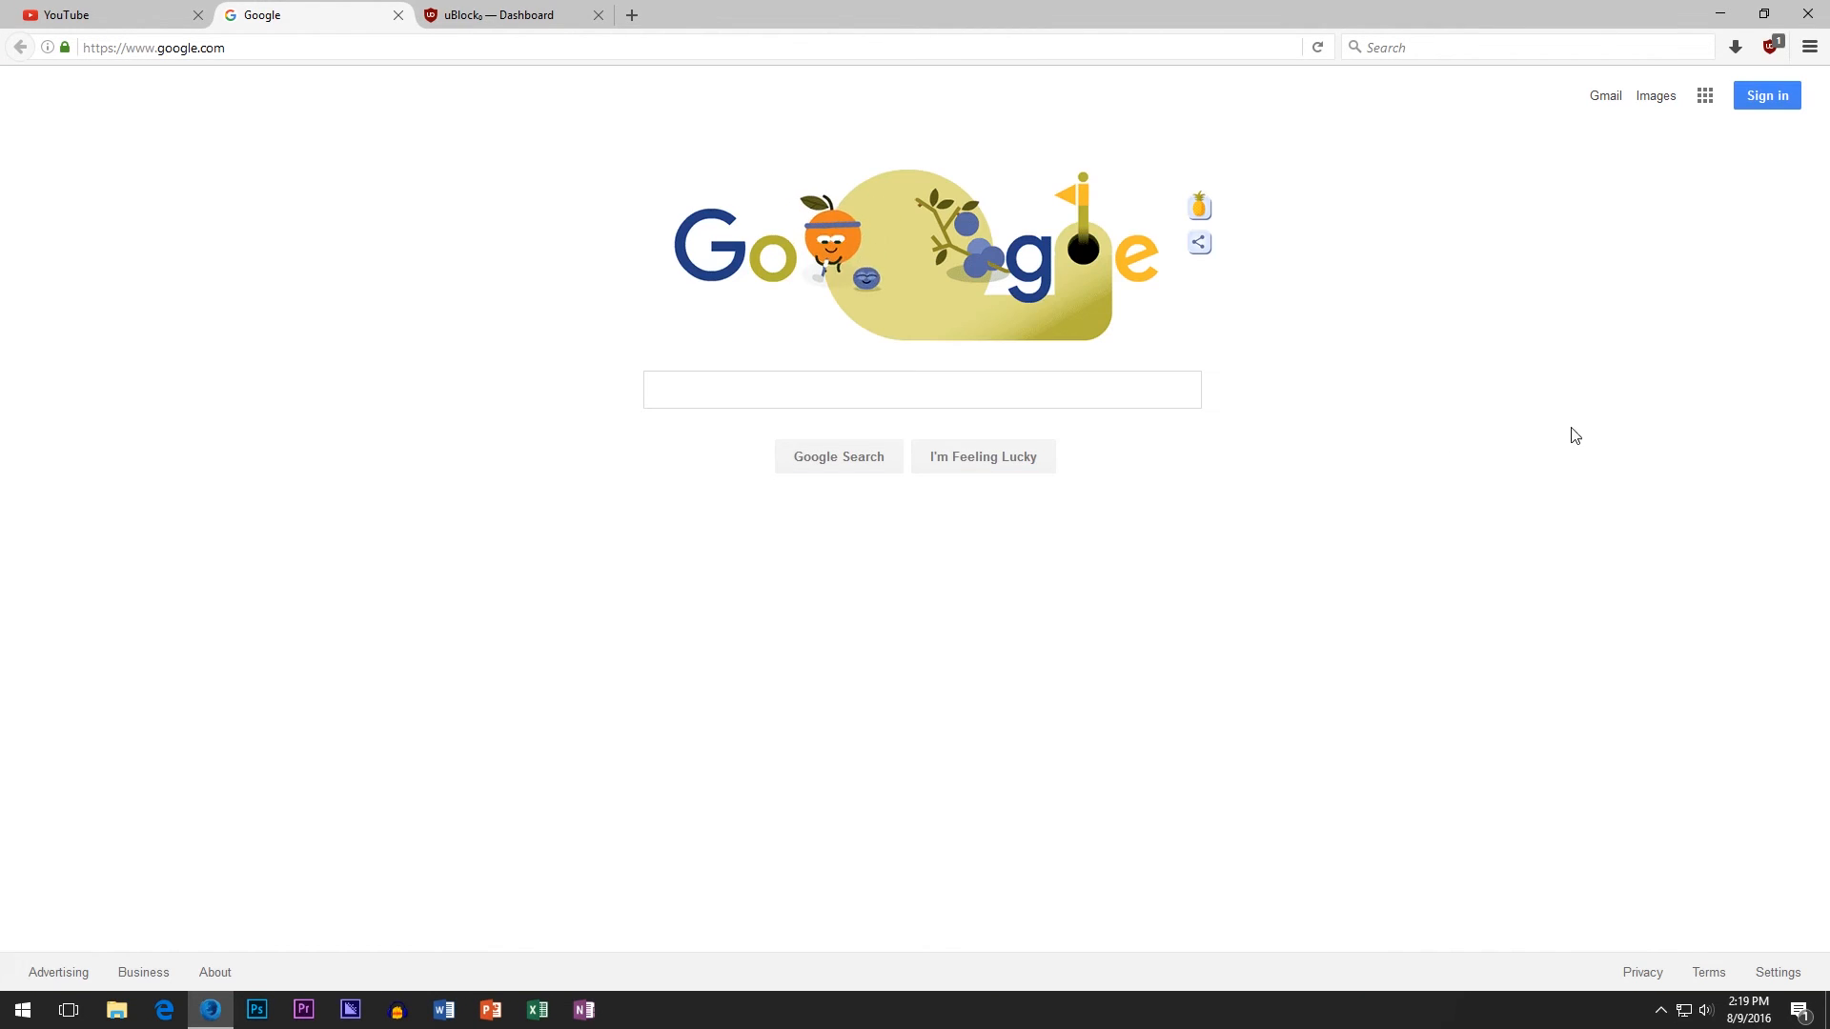
Click on the Google page, then switch to the uBlock₀ — Dashboard tab showing general settings
click(920, 389)
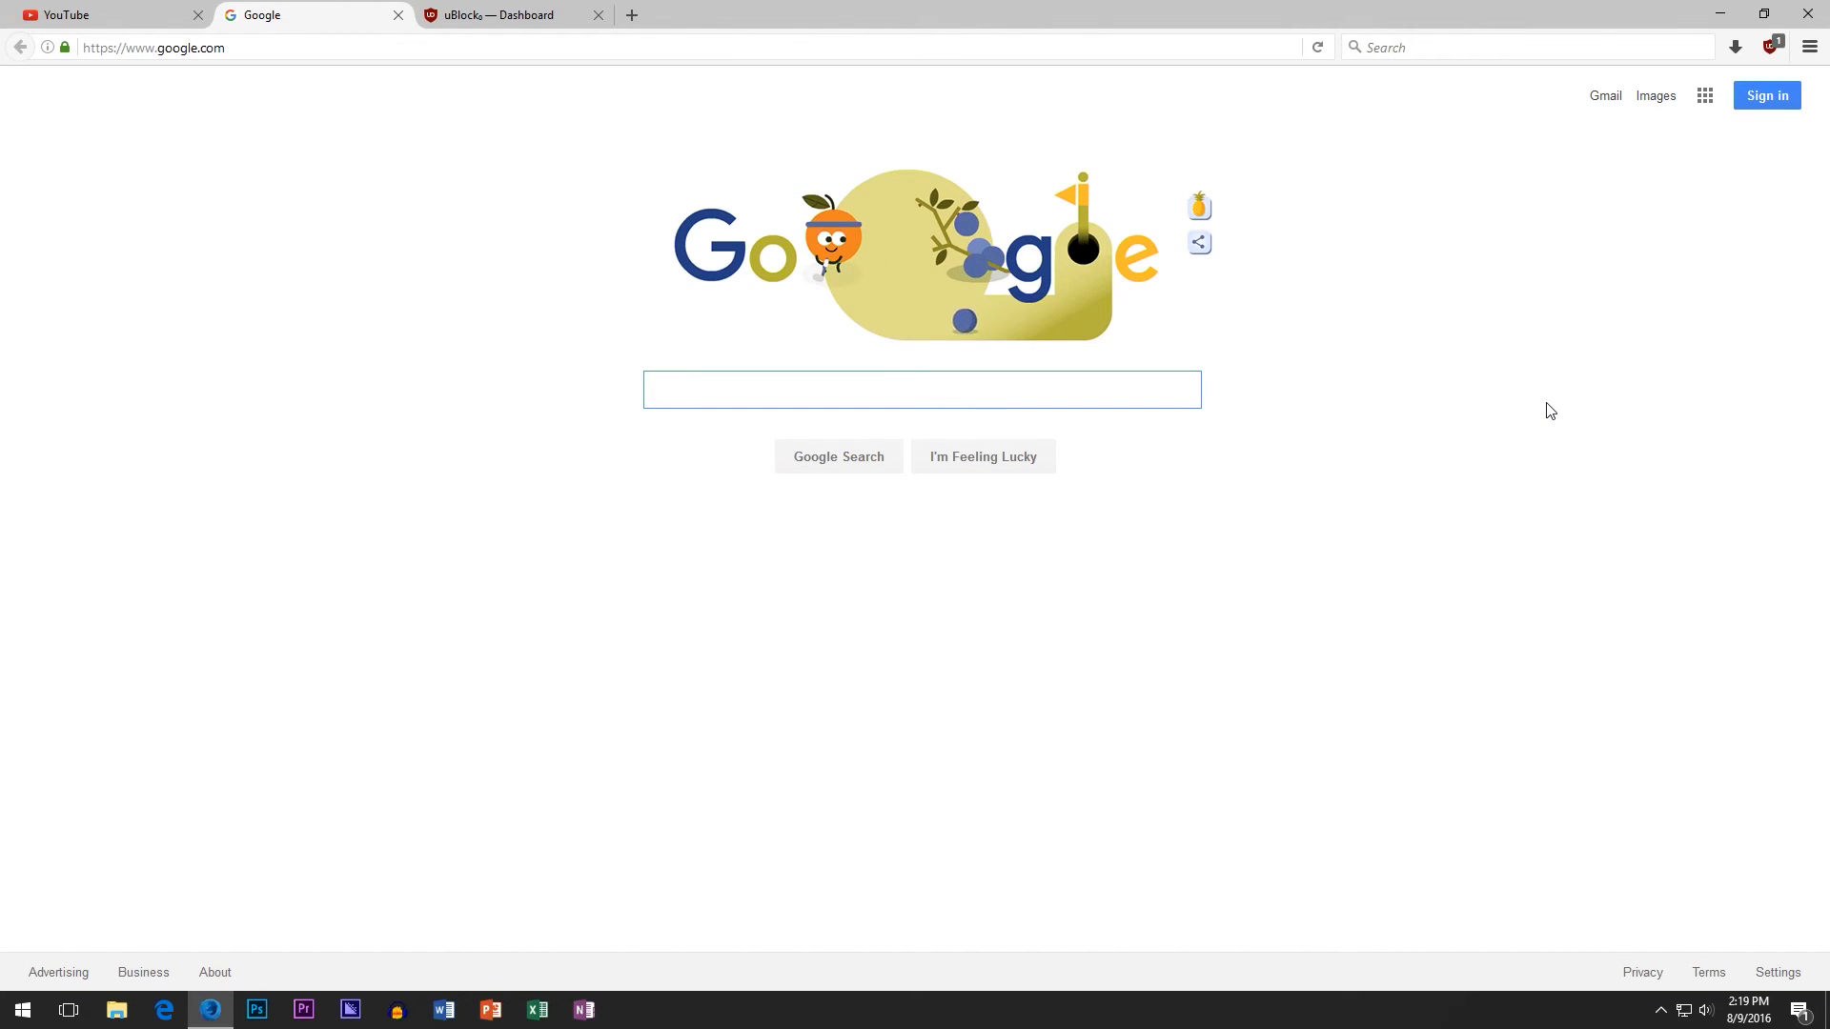
mouse_move(1094, 452)
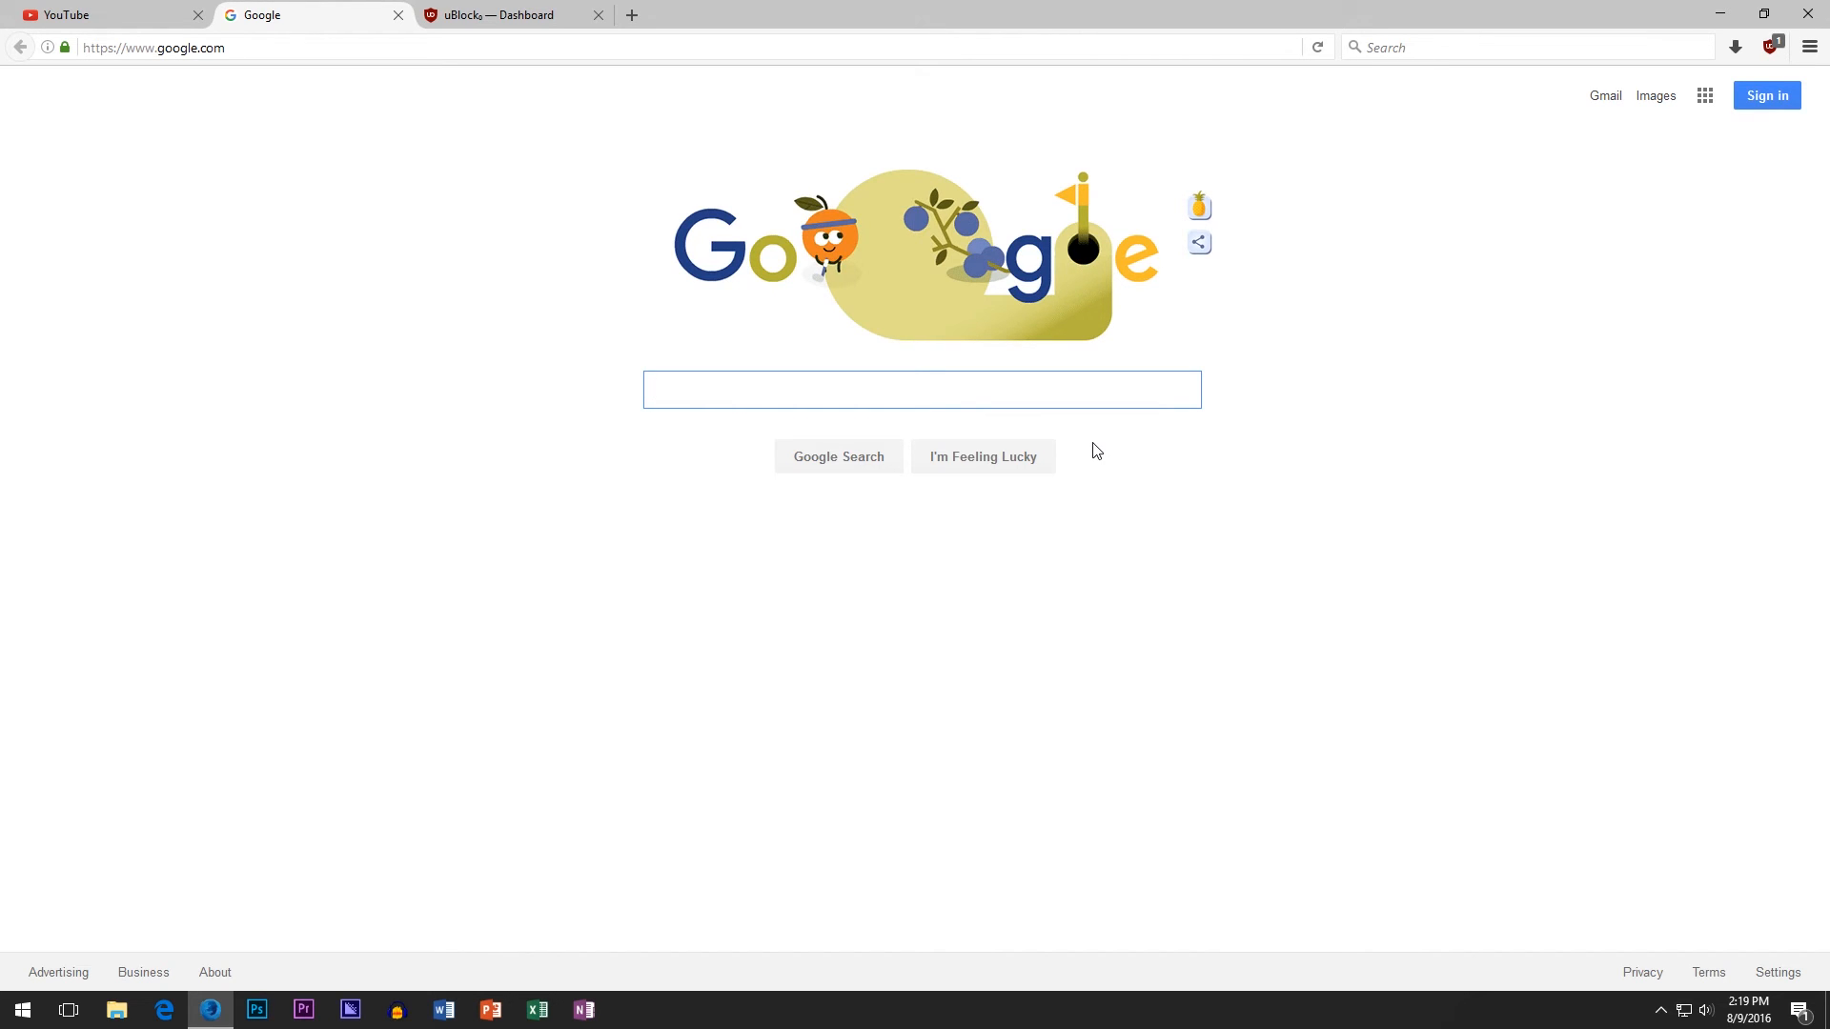
click(921, 388)
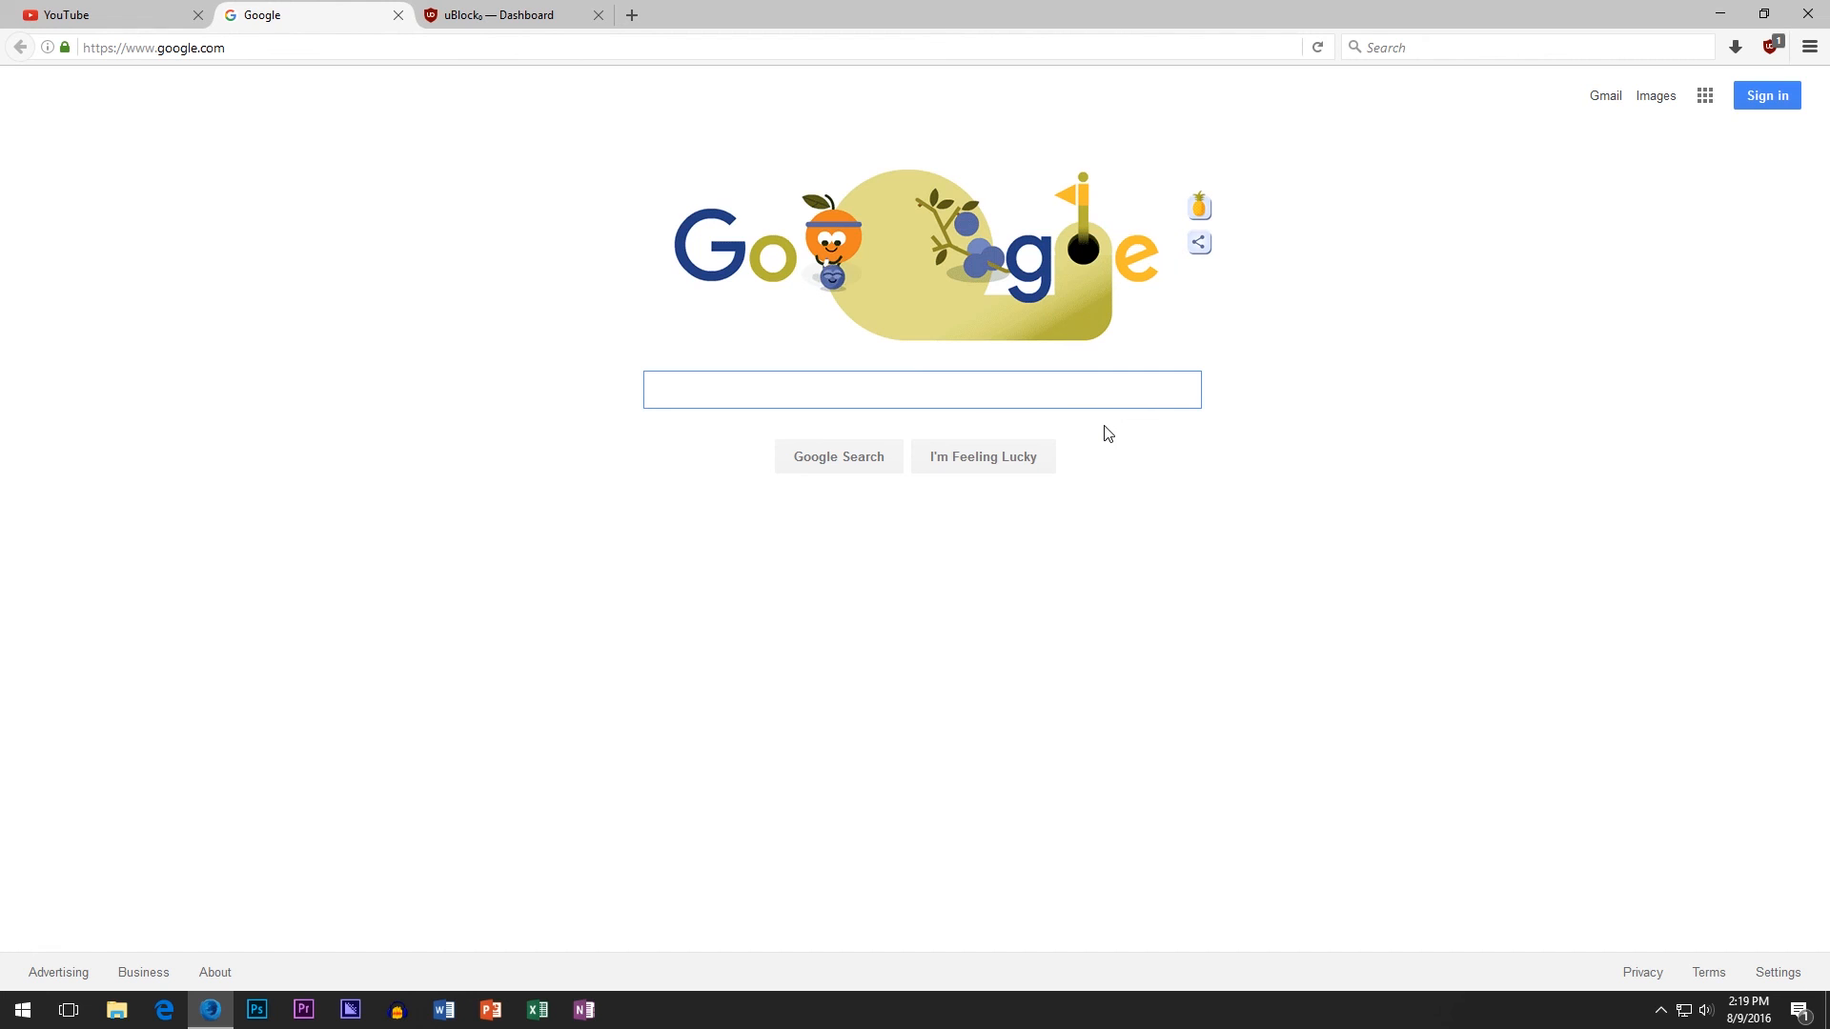
click(502, 13)
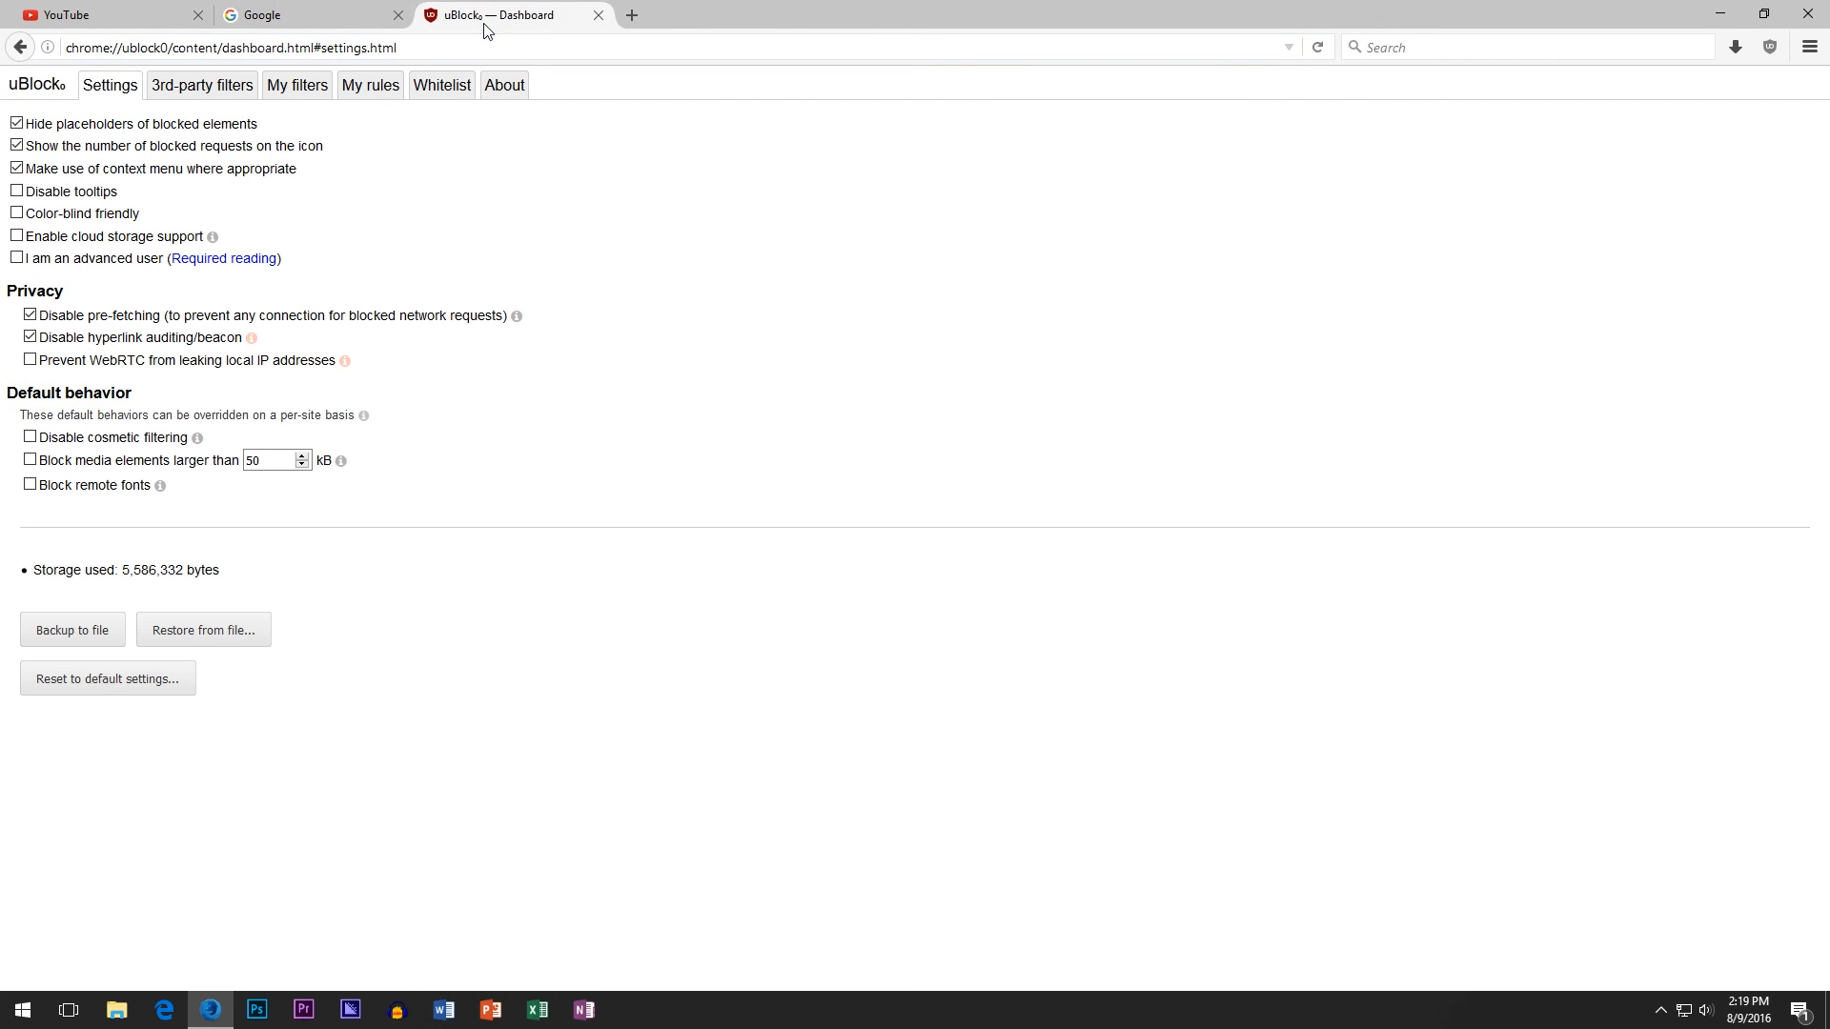